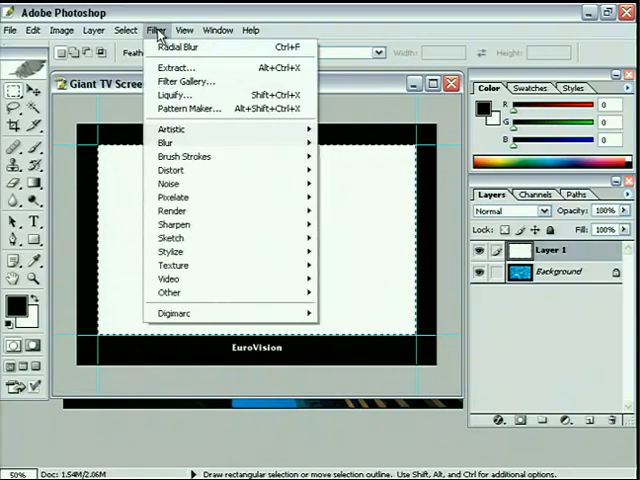
- Bring up the Halftone Pattern sketch filter gallery for the screen layer
click(184, 80)
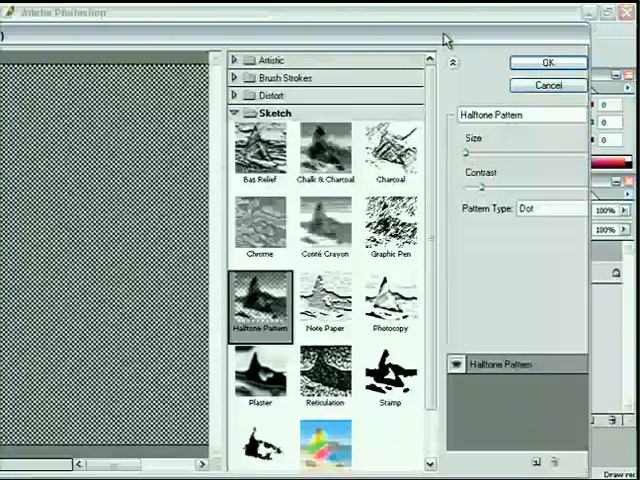
- Set Halftone Pattern type to Line with adjusted size, producing horizontal scan lines
click(548, 208)
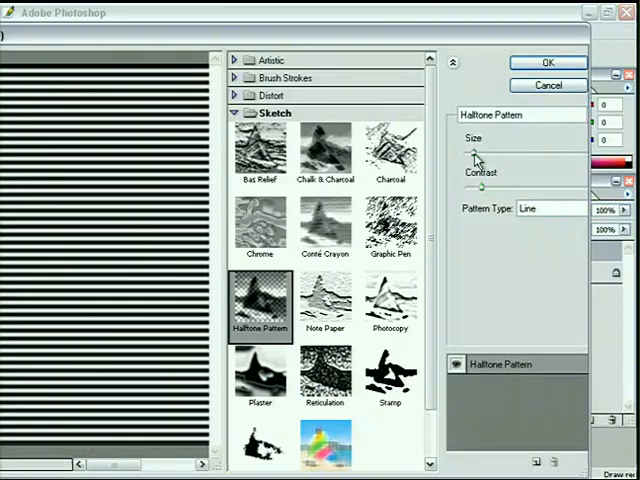
click(548, 62)
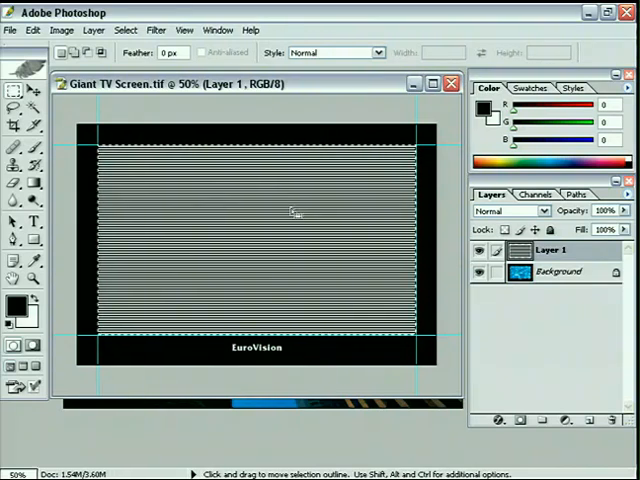
- Set Layer 1's blend mode to Overlay so the water shows through the scan lines
click(510, 210)
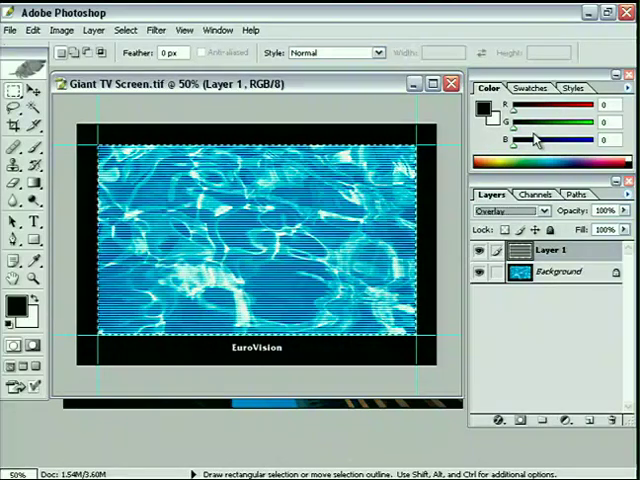